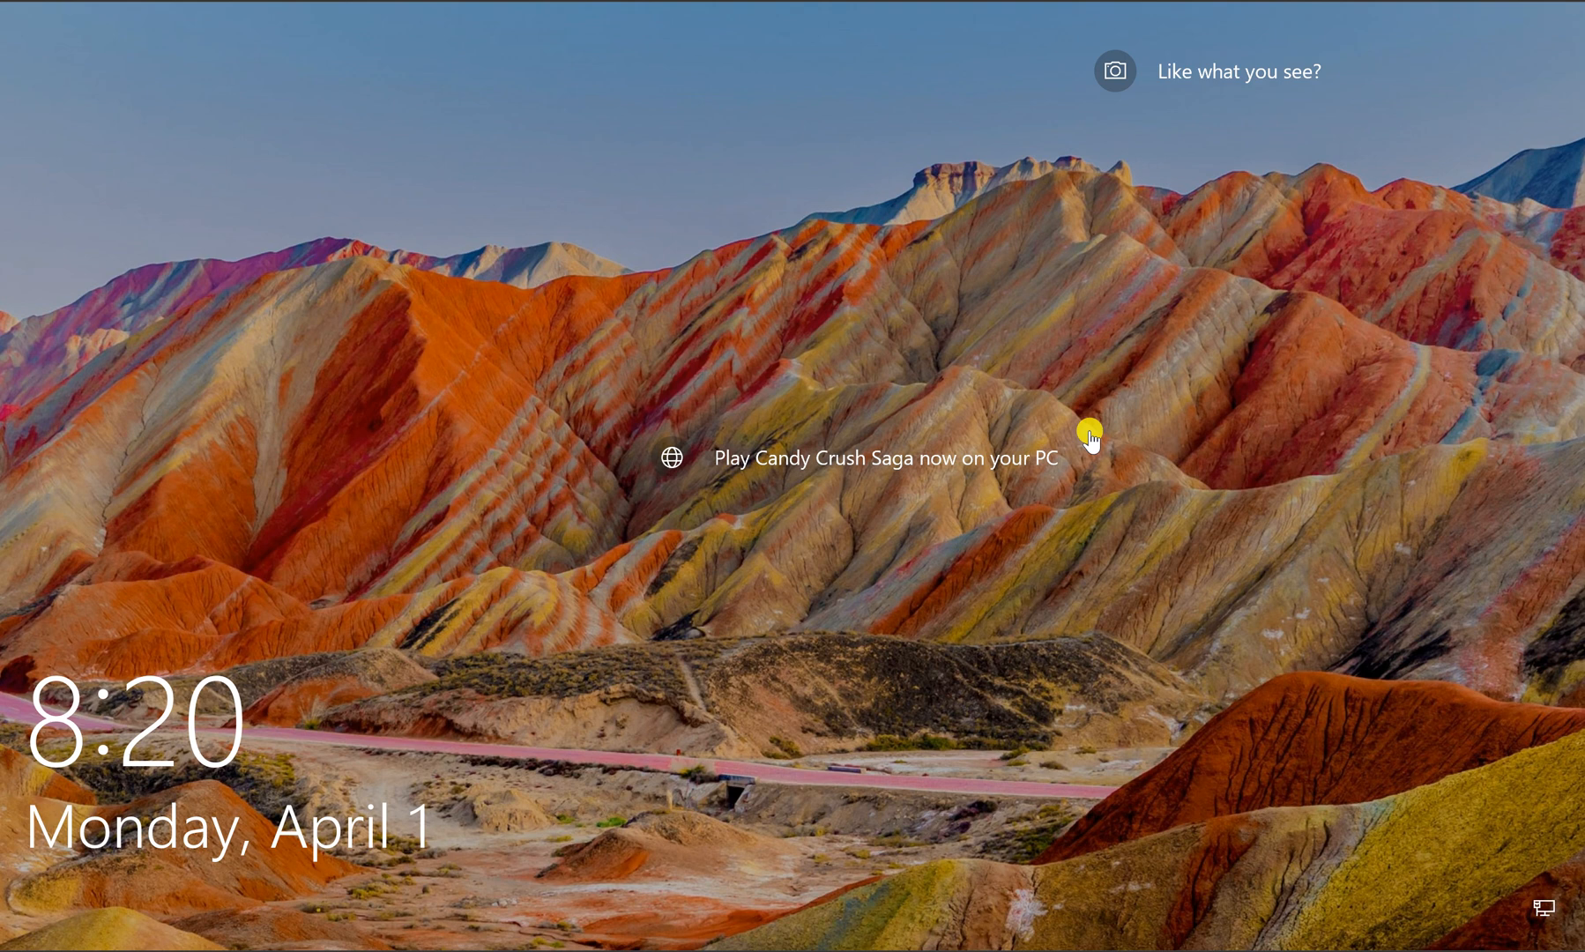
{"action": "mouse_move", "coordinate": [1084, 433]}
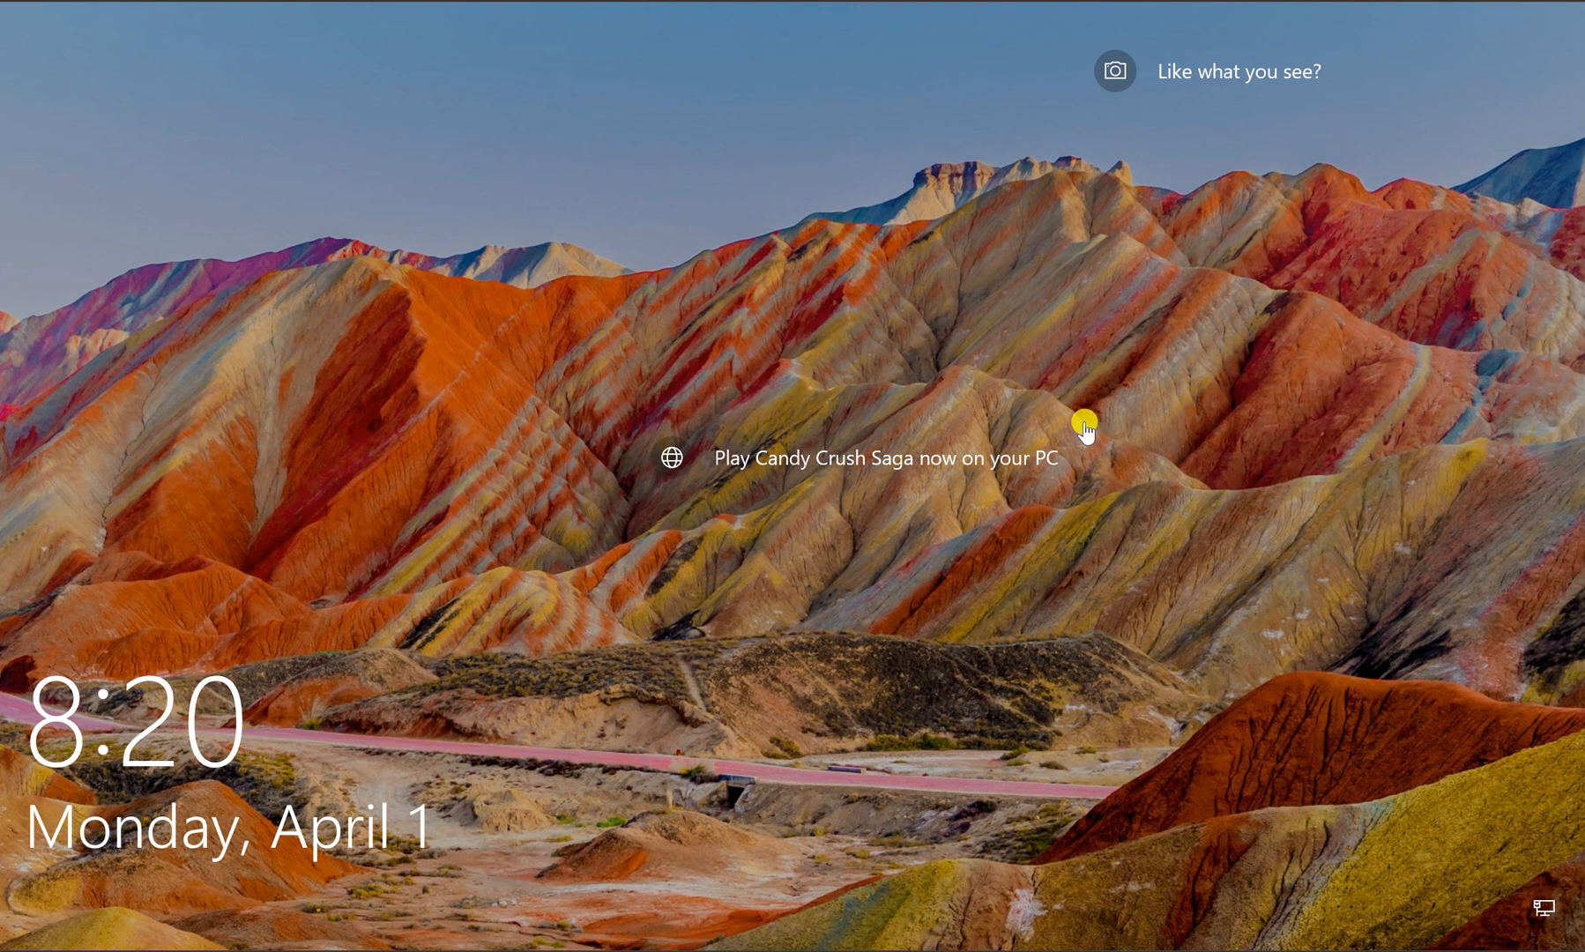
{"action": "mouse_move", "coordinate": [1079, 427]}
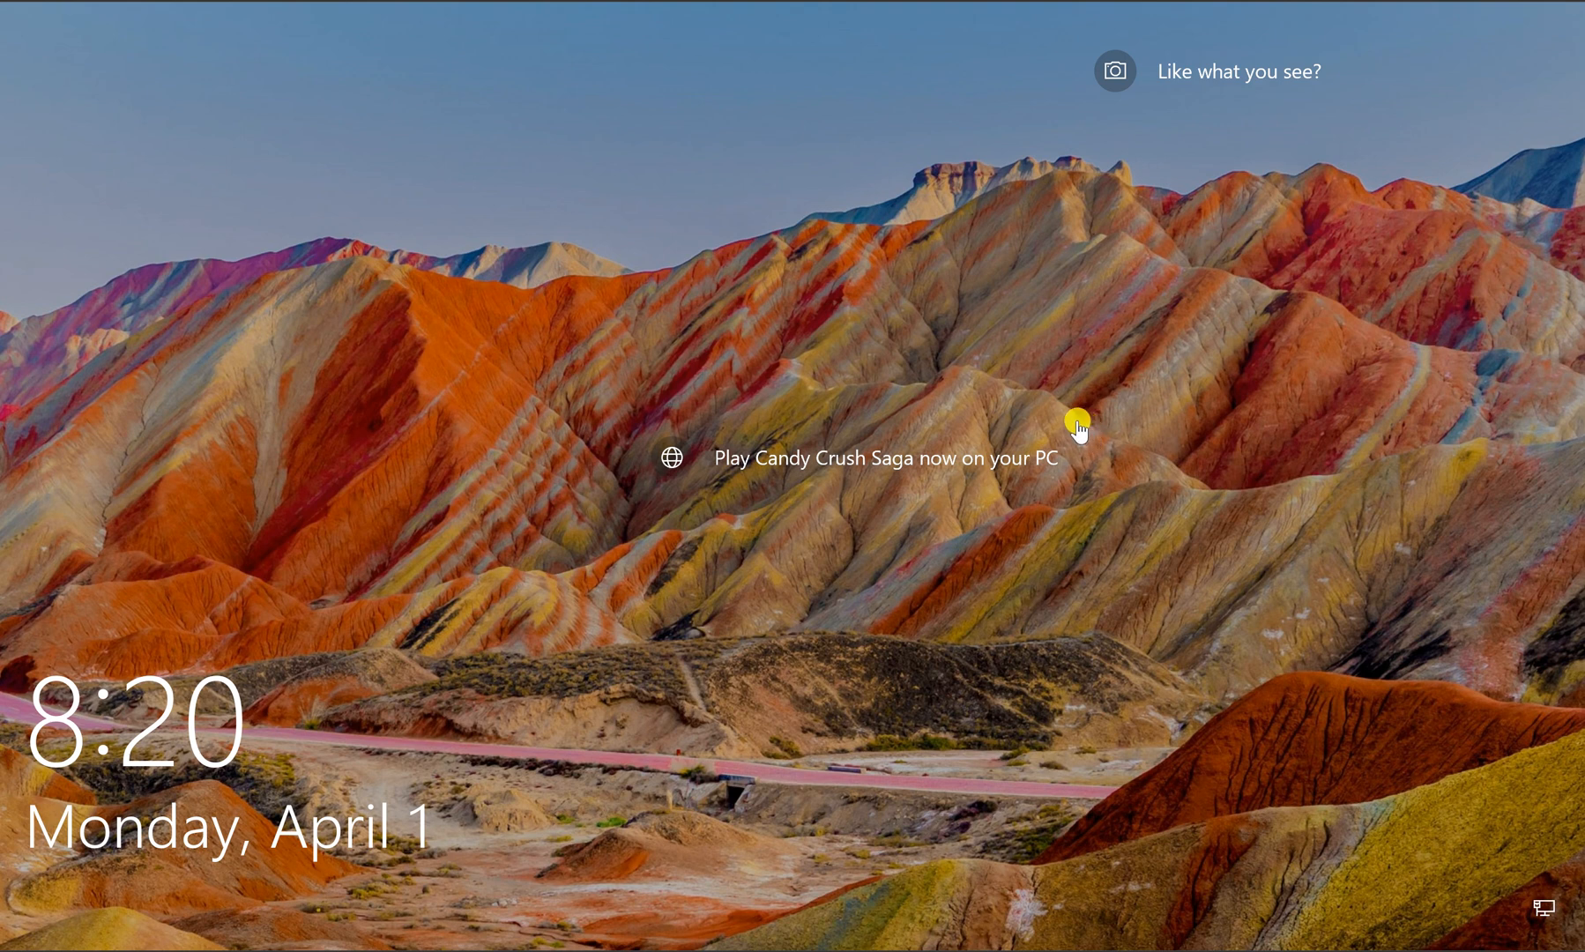
{"action": "mouse_move", "coordinate": [725, 448]}
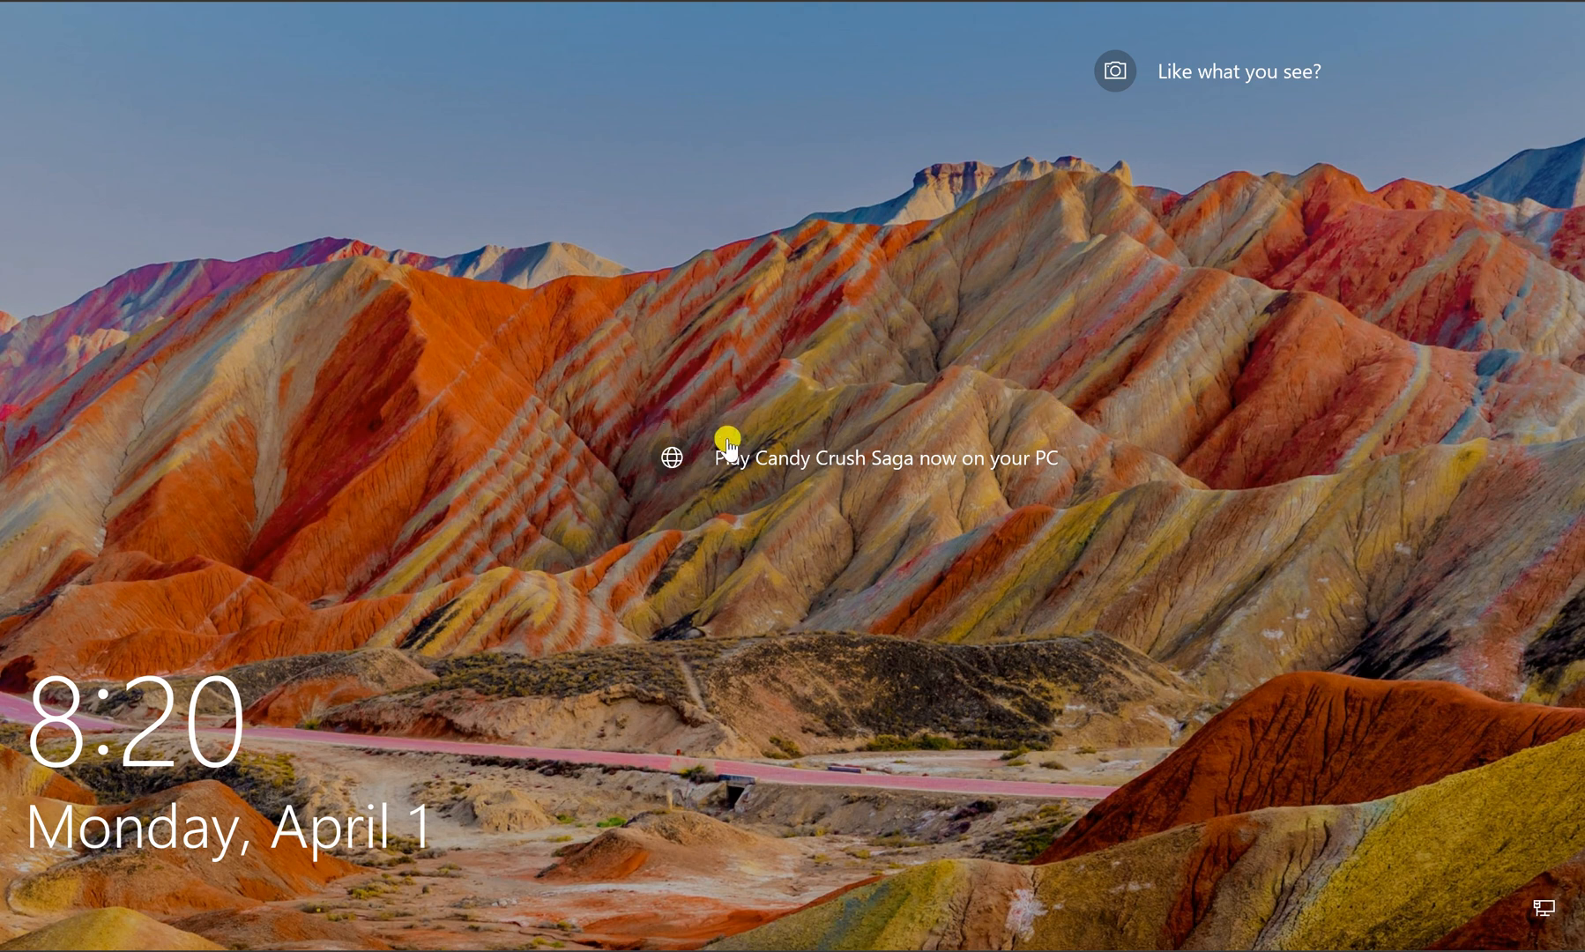
{"action": "mouse_move", "coordinate": [1289, 563]}
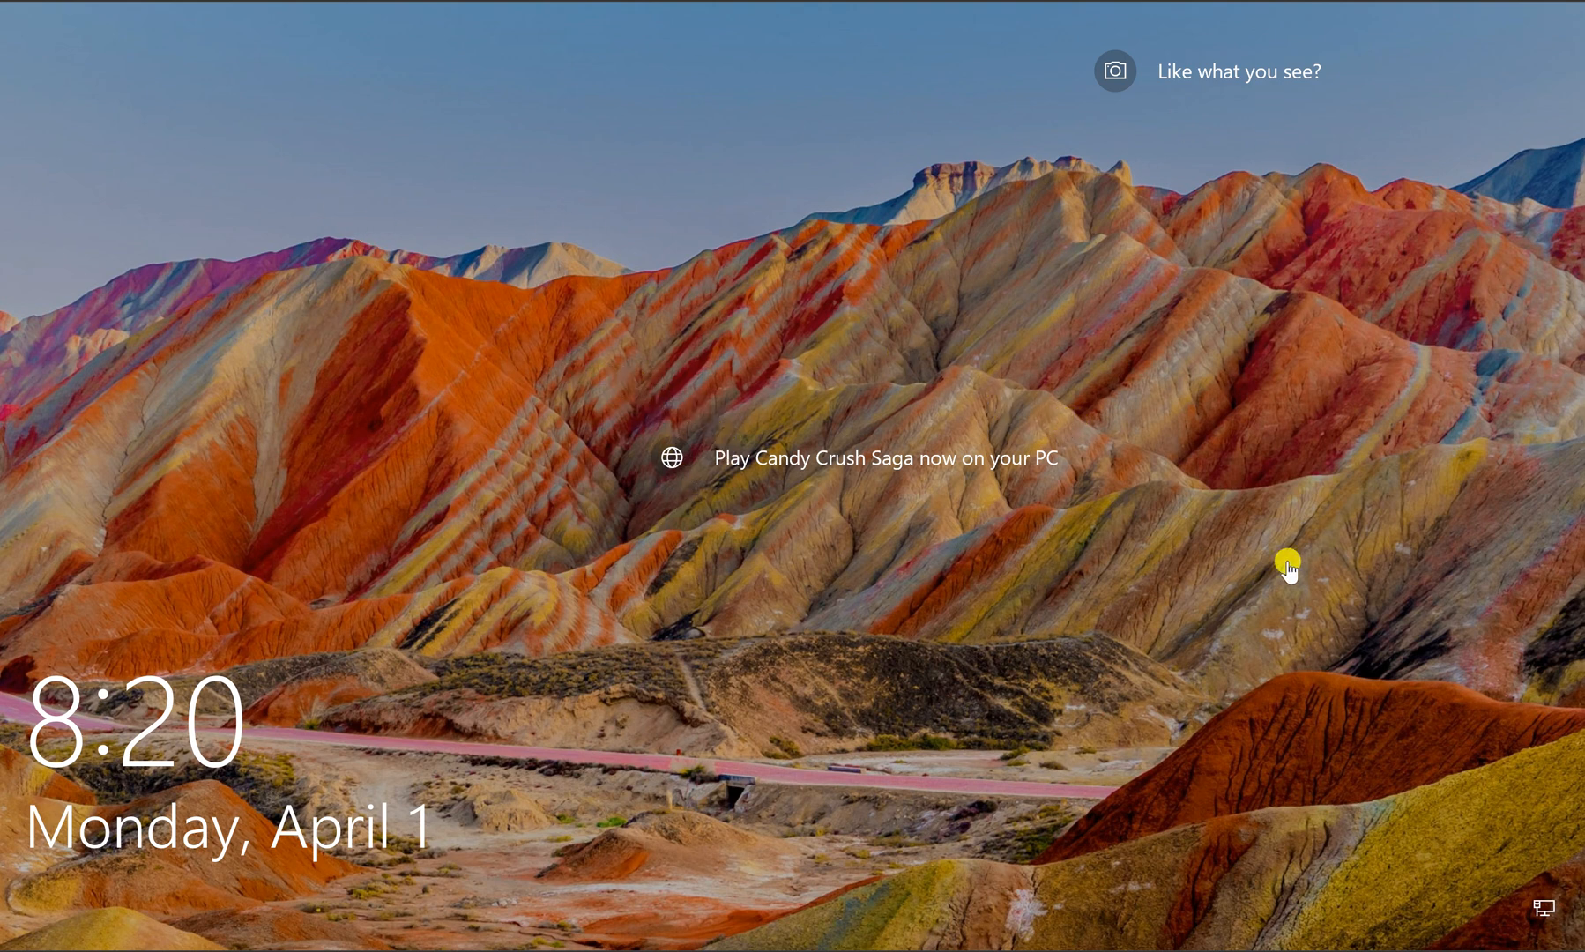
{"action": "mouse_move", "coordinate": [718, 864]}
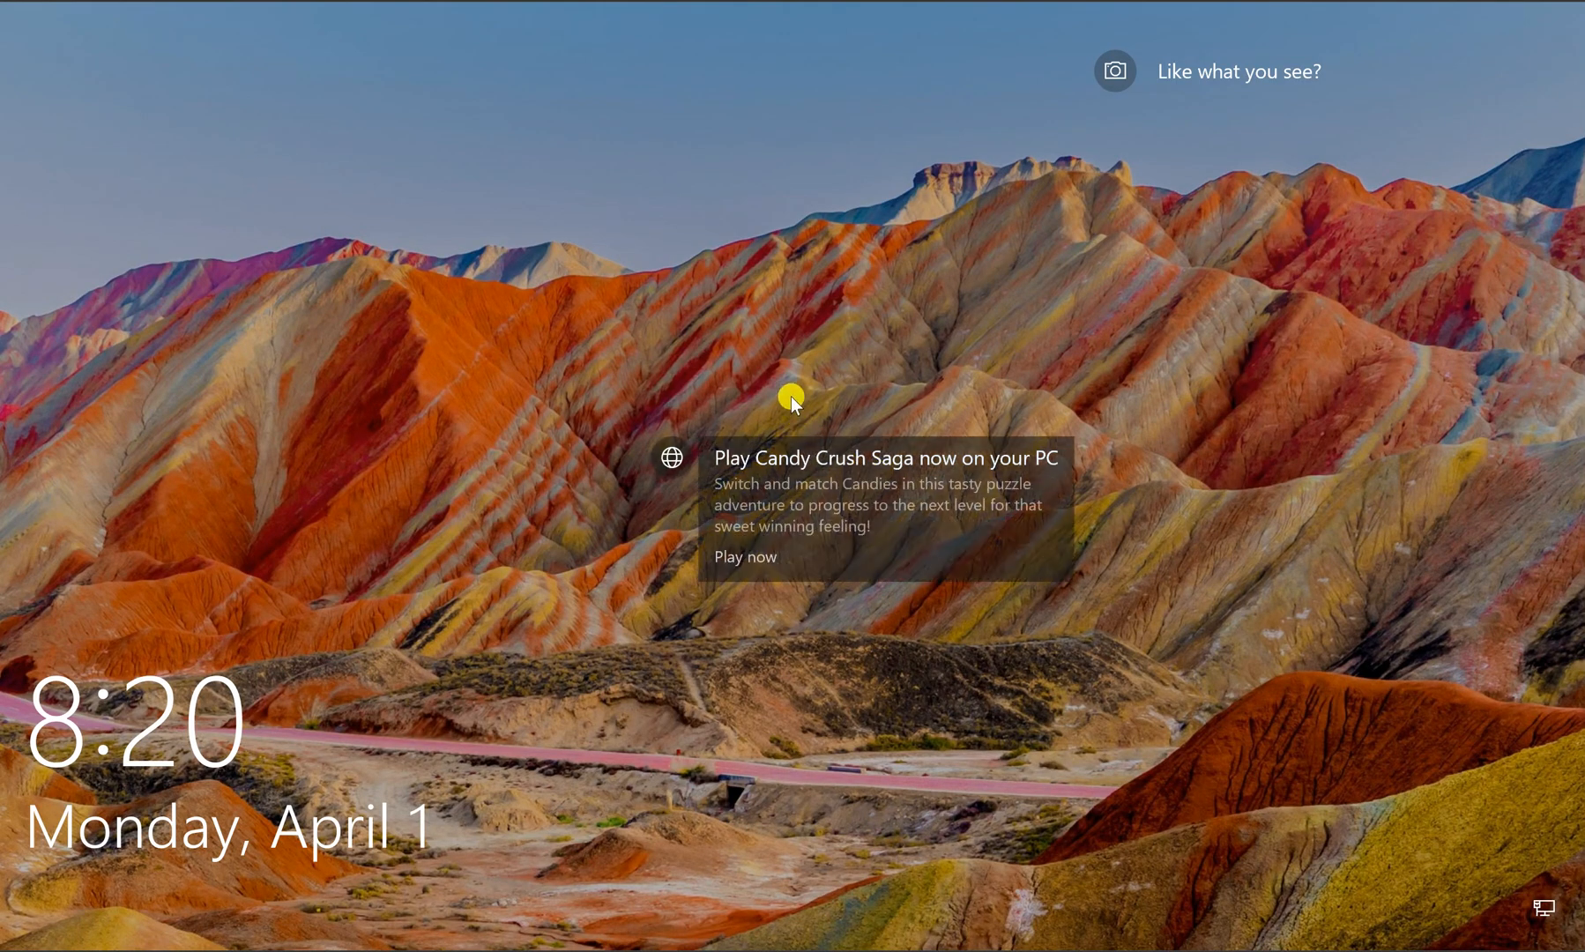
{"action": "left_click", "coordinate": [791, 405]}
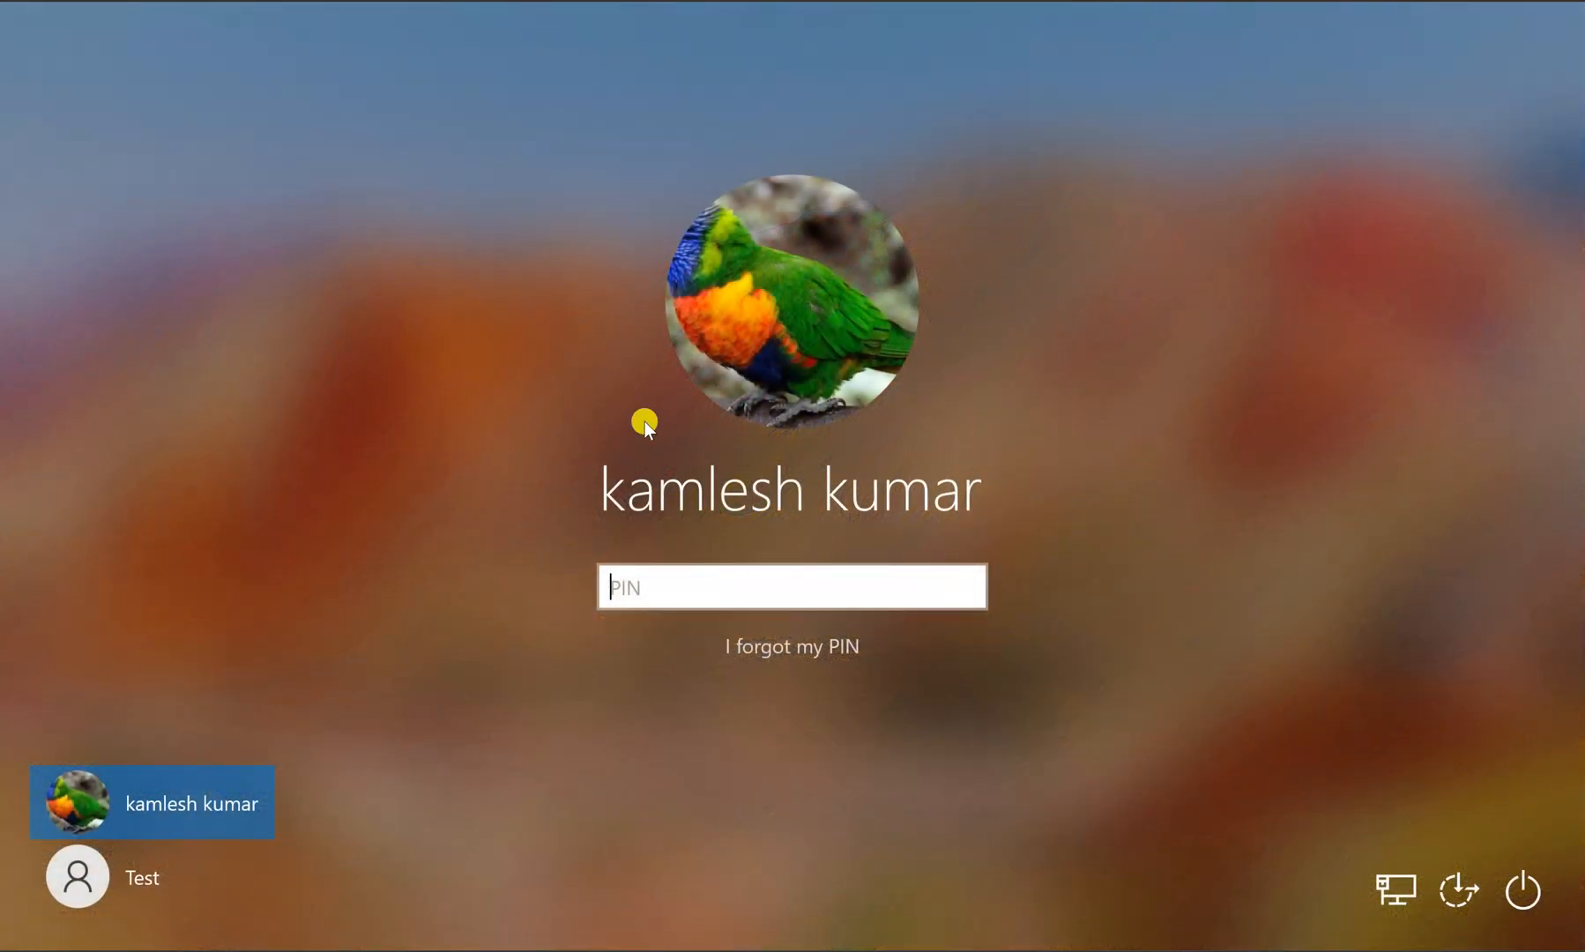
{"action": "mouse_move", "coordinate": [484, 553]}
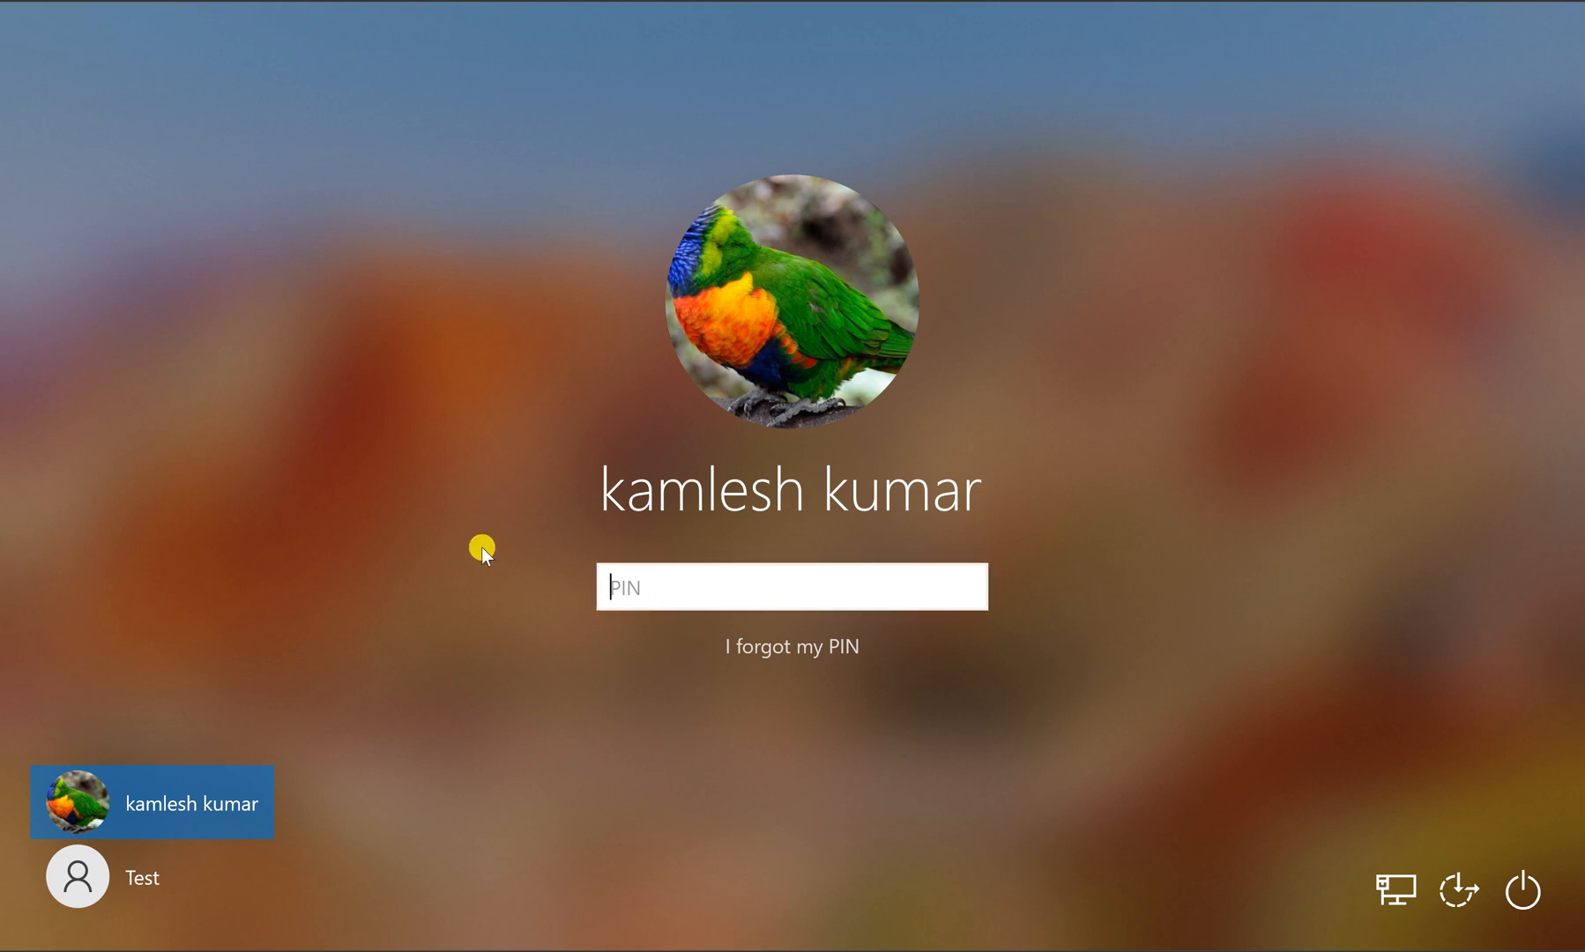
{"action": "mouse_move", "coordinate": [577, 361]}
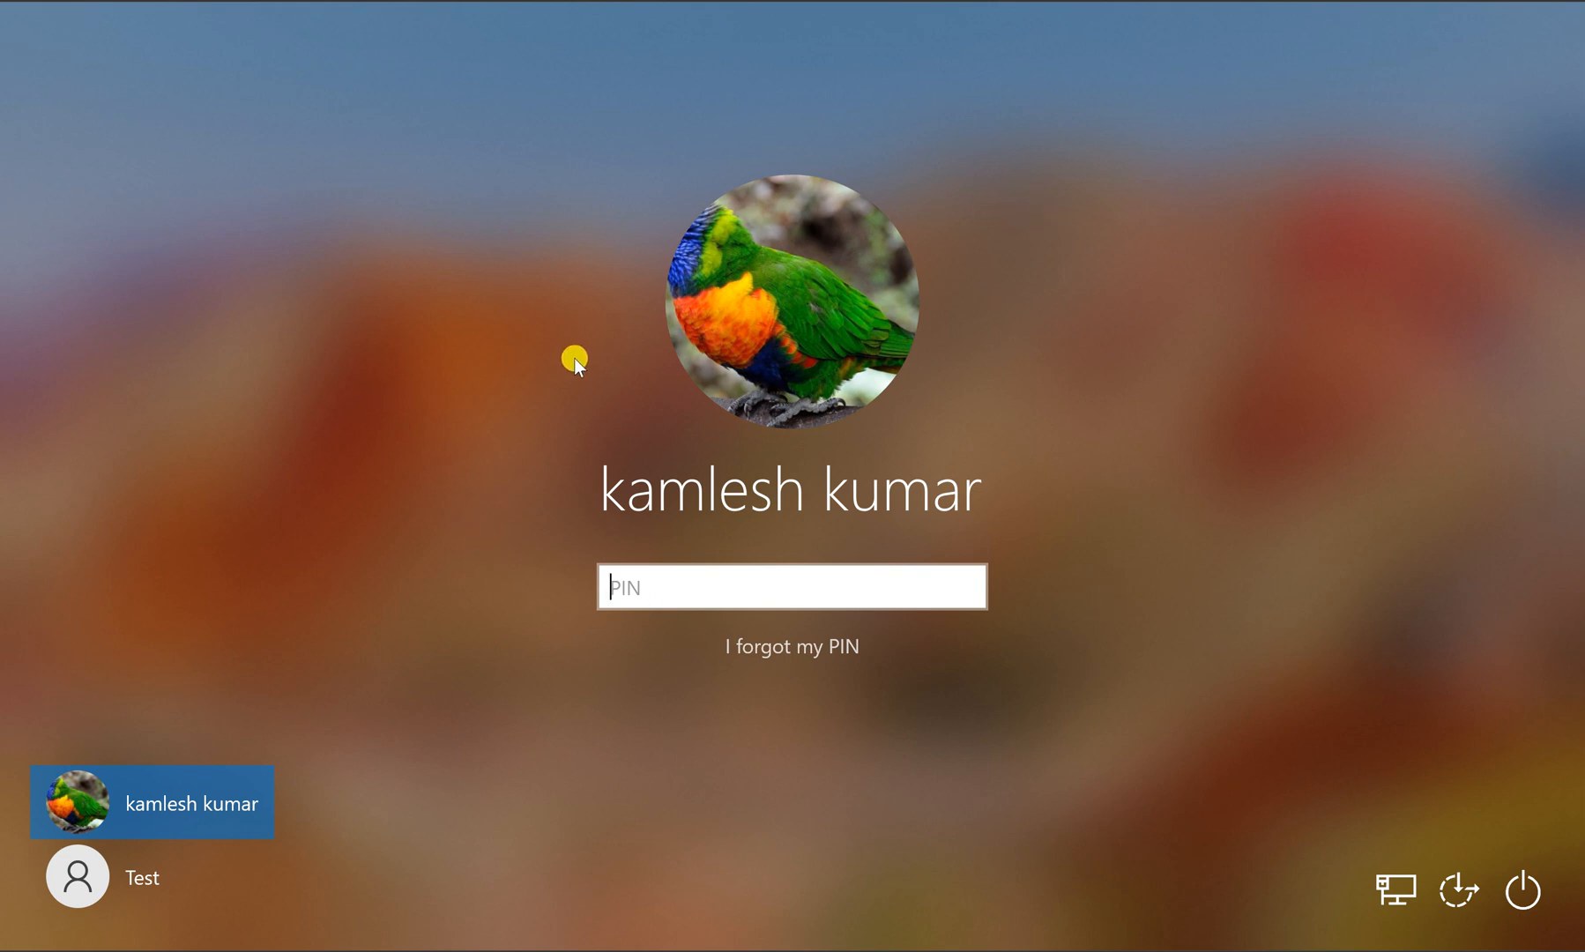
{"action": "mouse_move", "coordinate": [687, 757]}
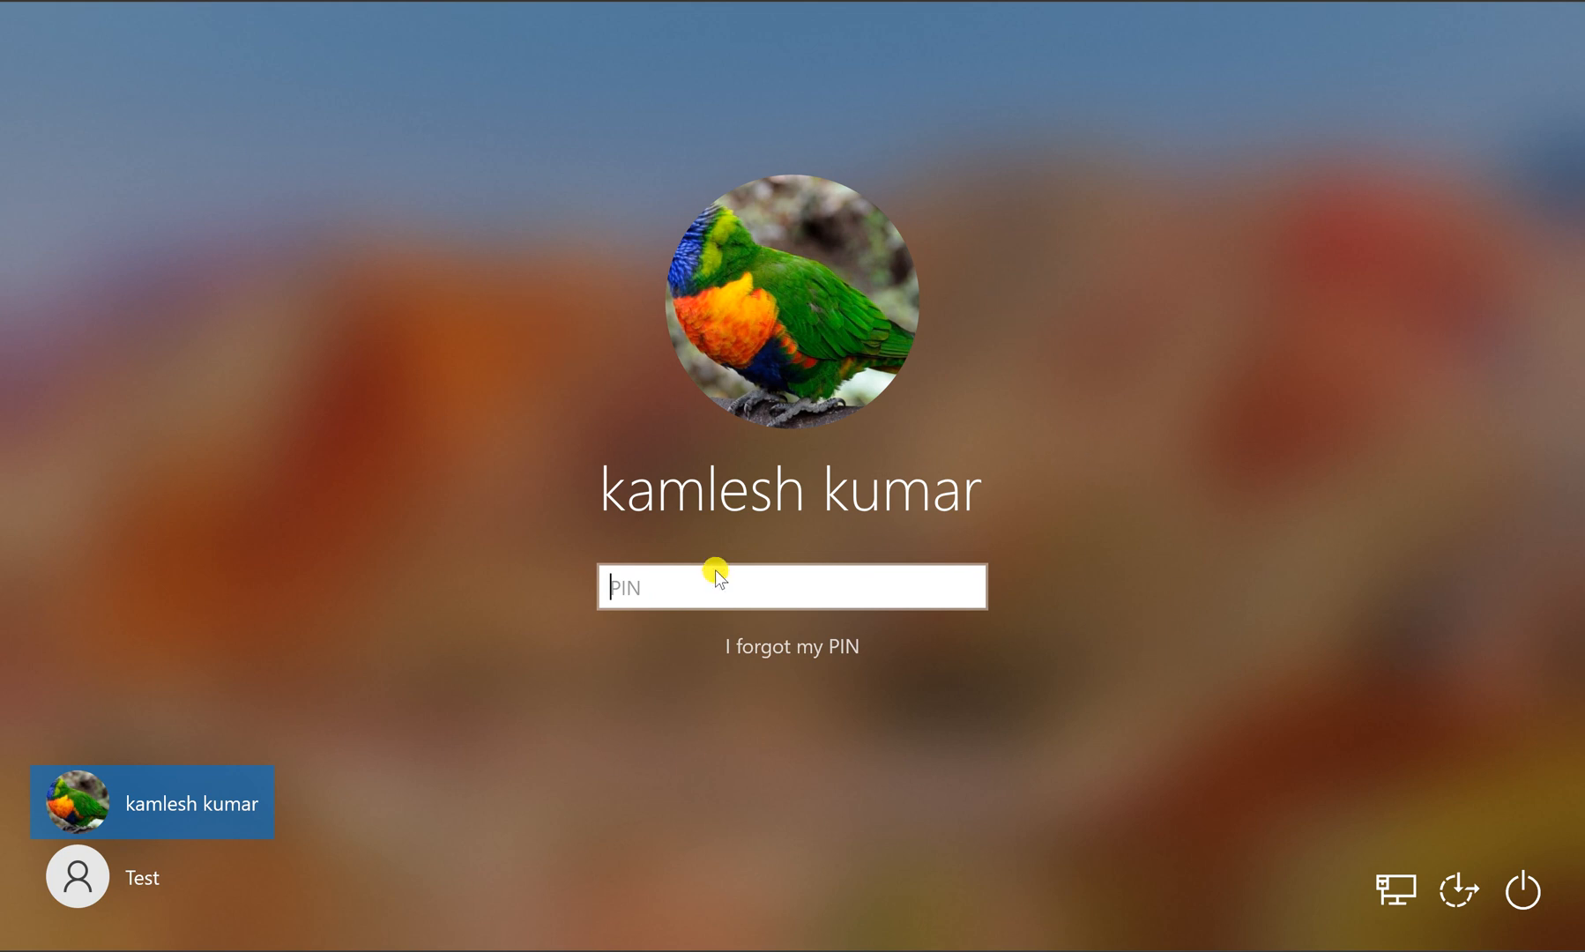
{"action": "type", "text": "123"}
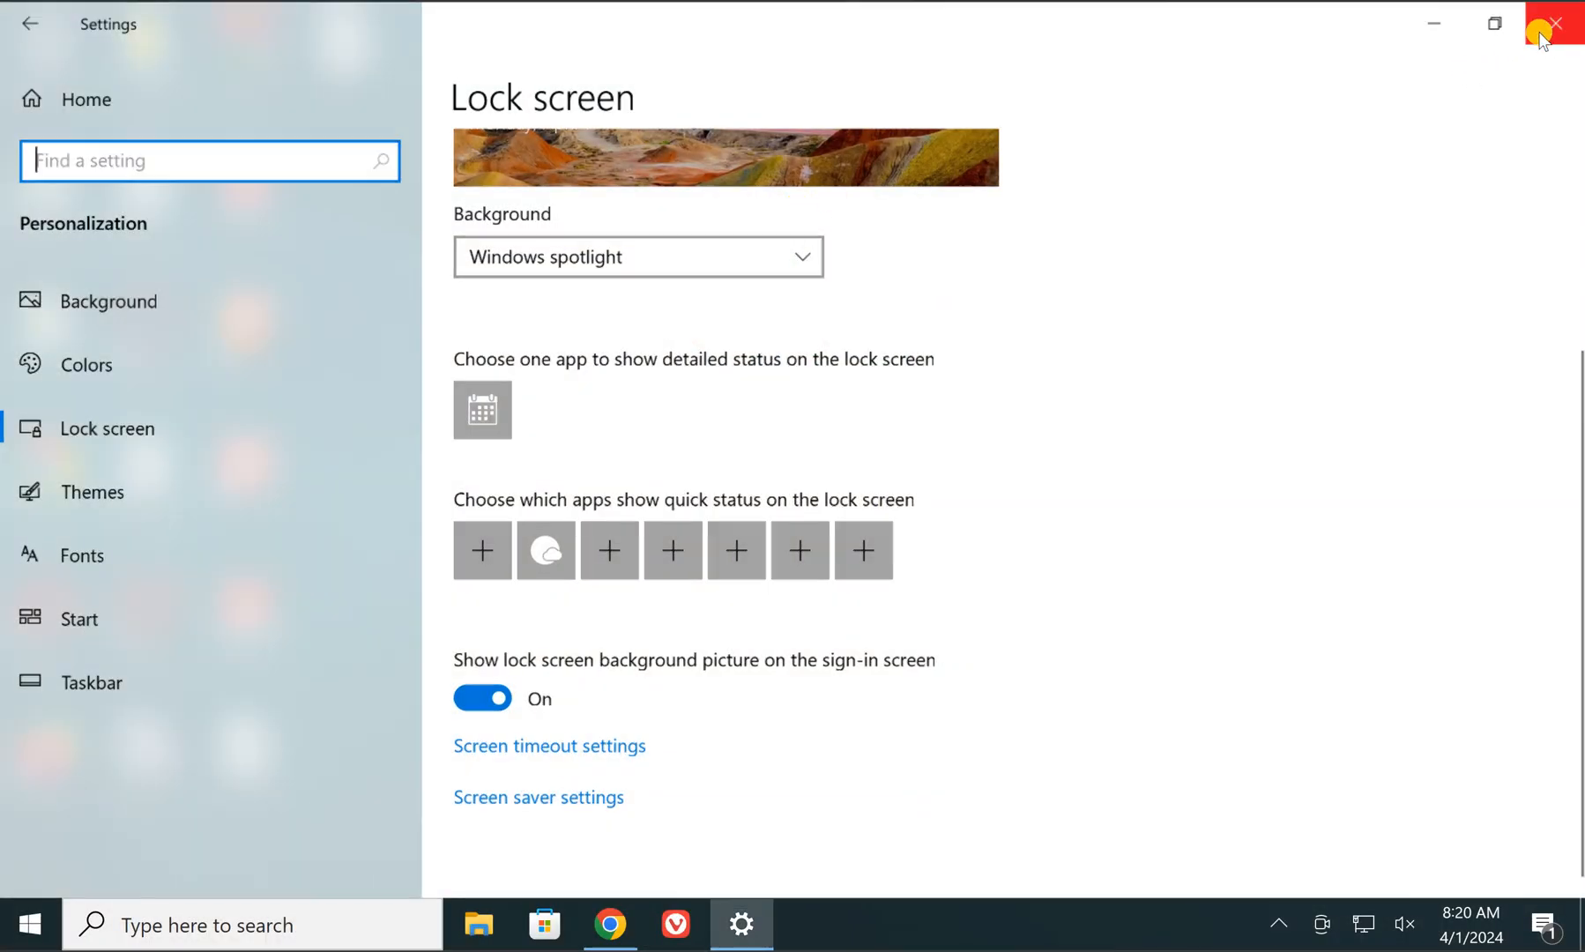
{"action": "left_click", "coordinate": [1553, 23]}
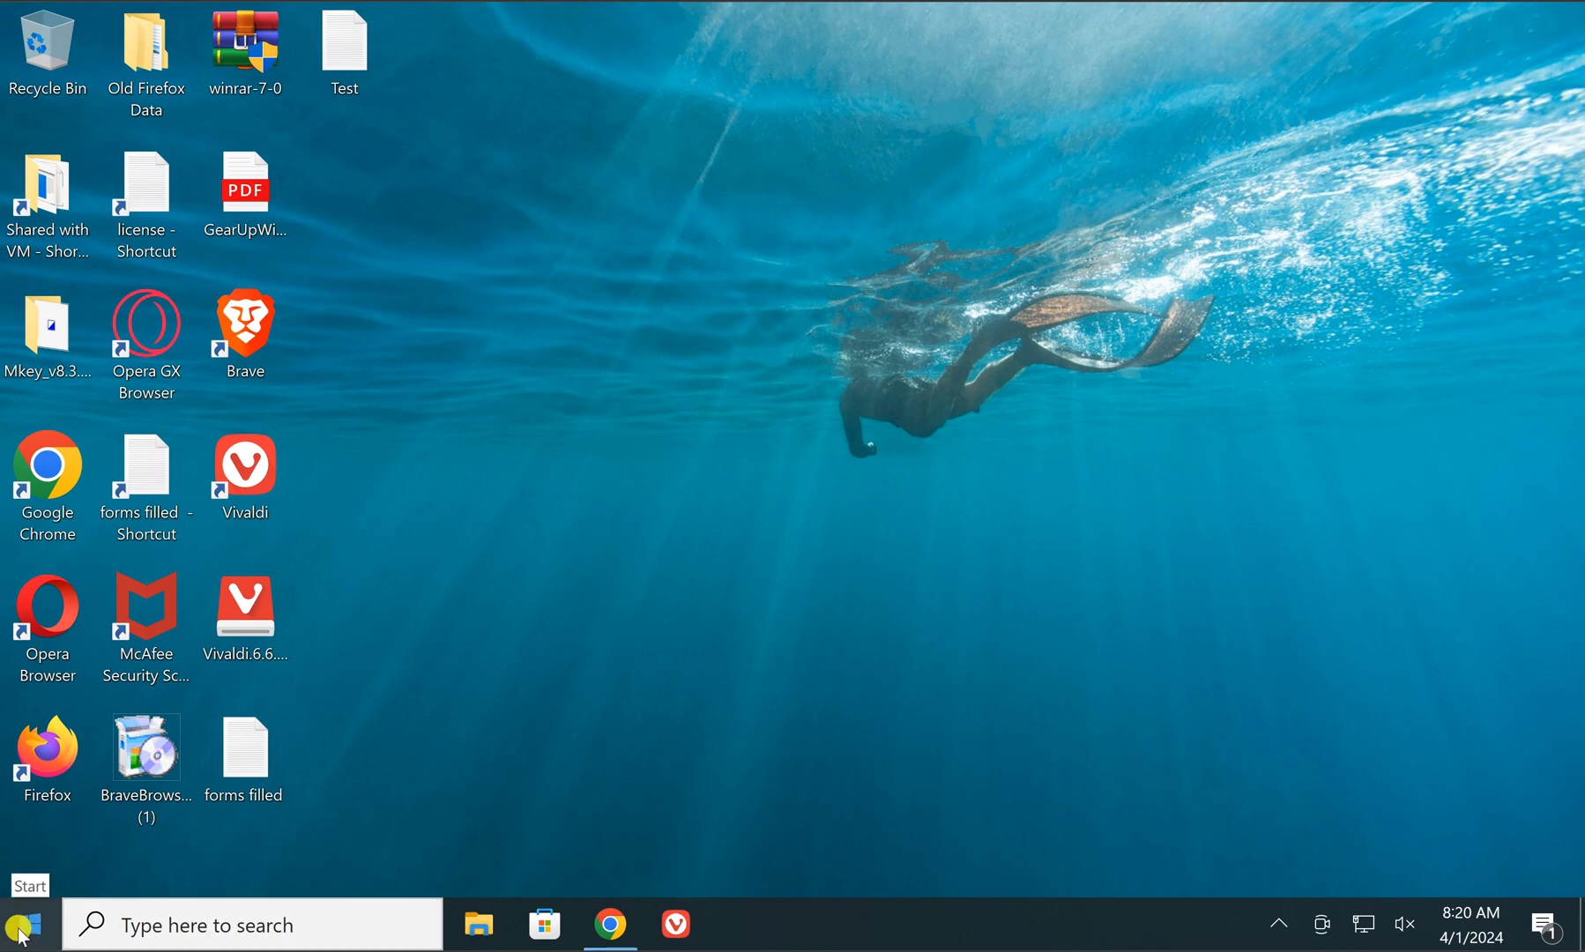
{"action": "left_click", "coordinate": [20, 924]}
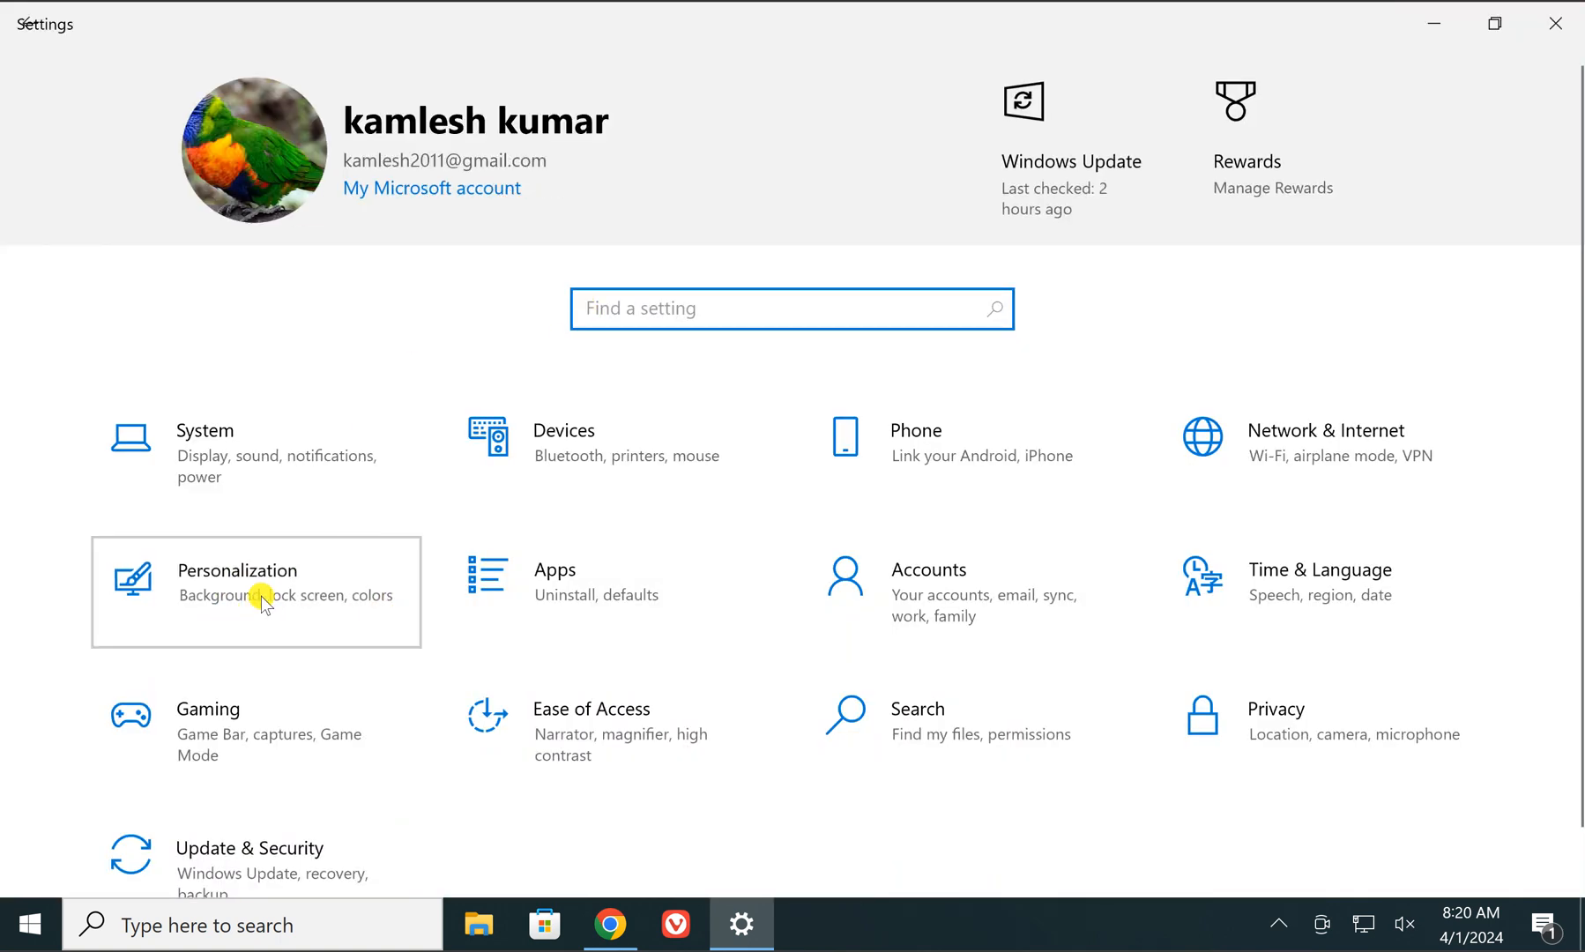
{"action": "left_click", "coordinate": [256, 592]}
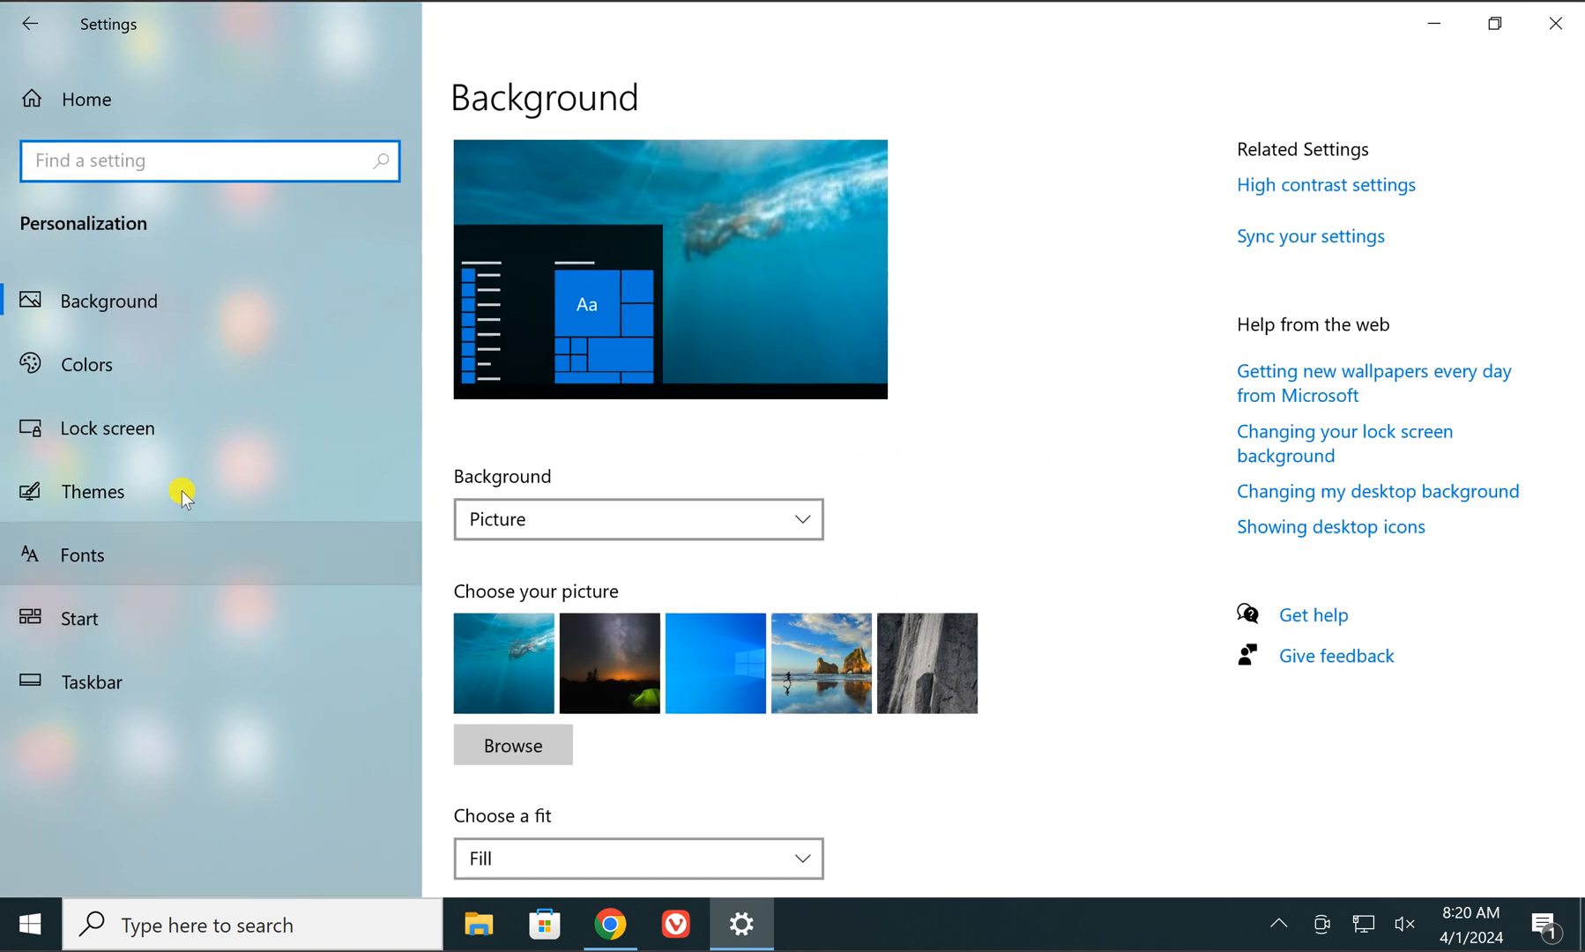
{"action": "left_click", "coordinate": [105, 426]}
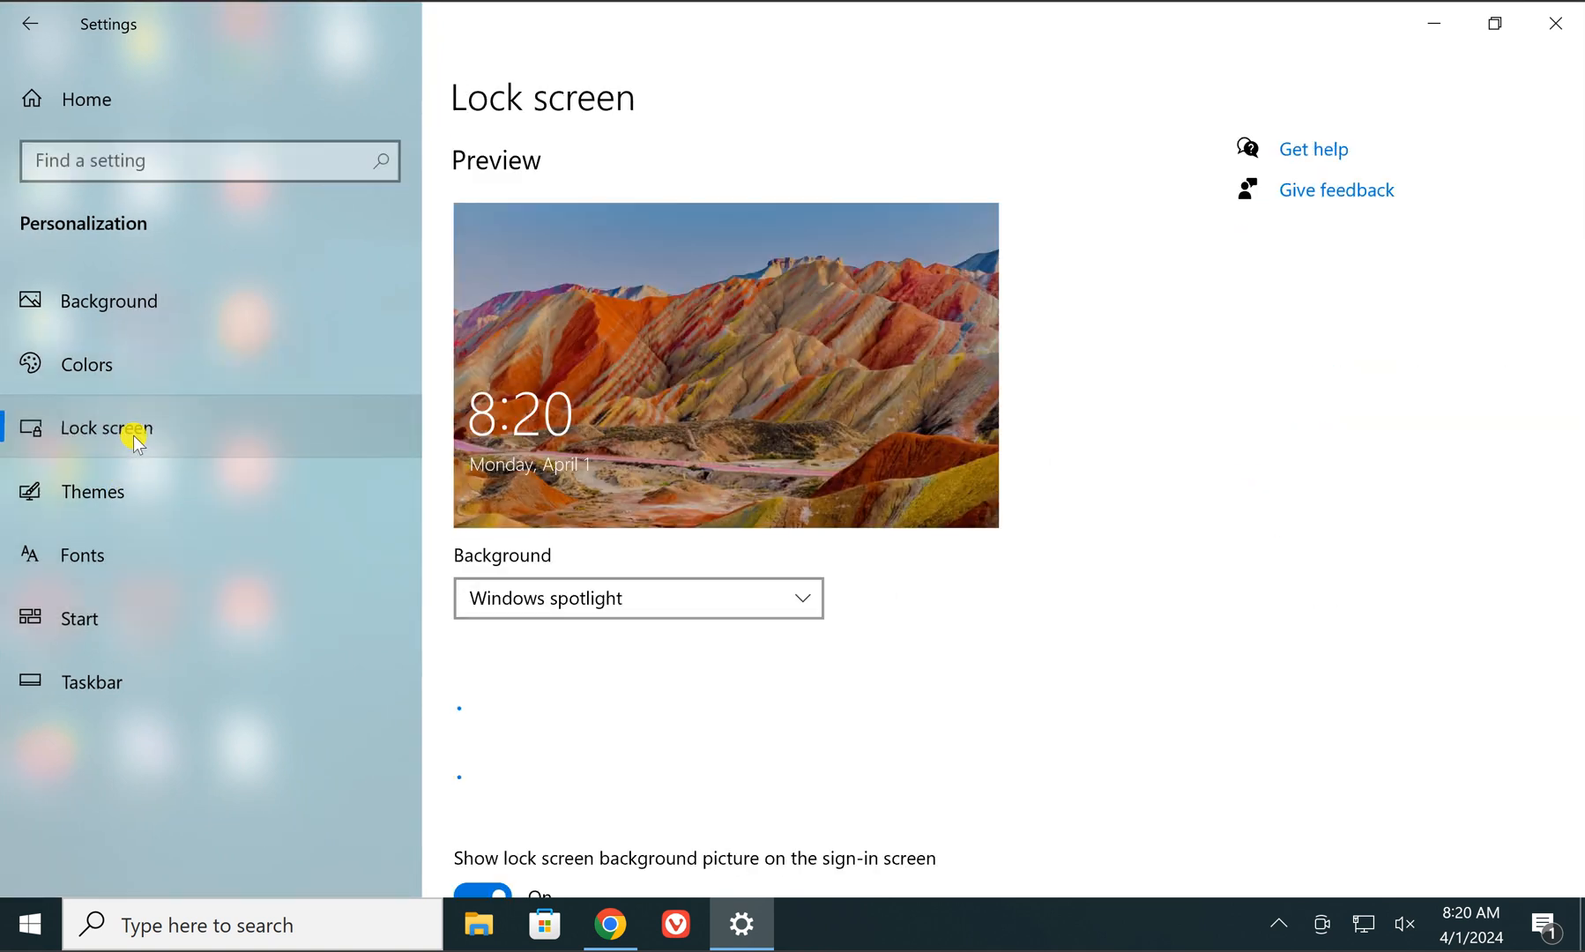
{"action": "scroll", "scroll_direction": "down", "scroll_amount": 3}
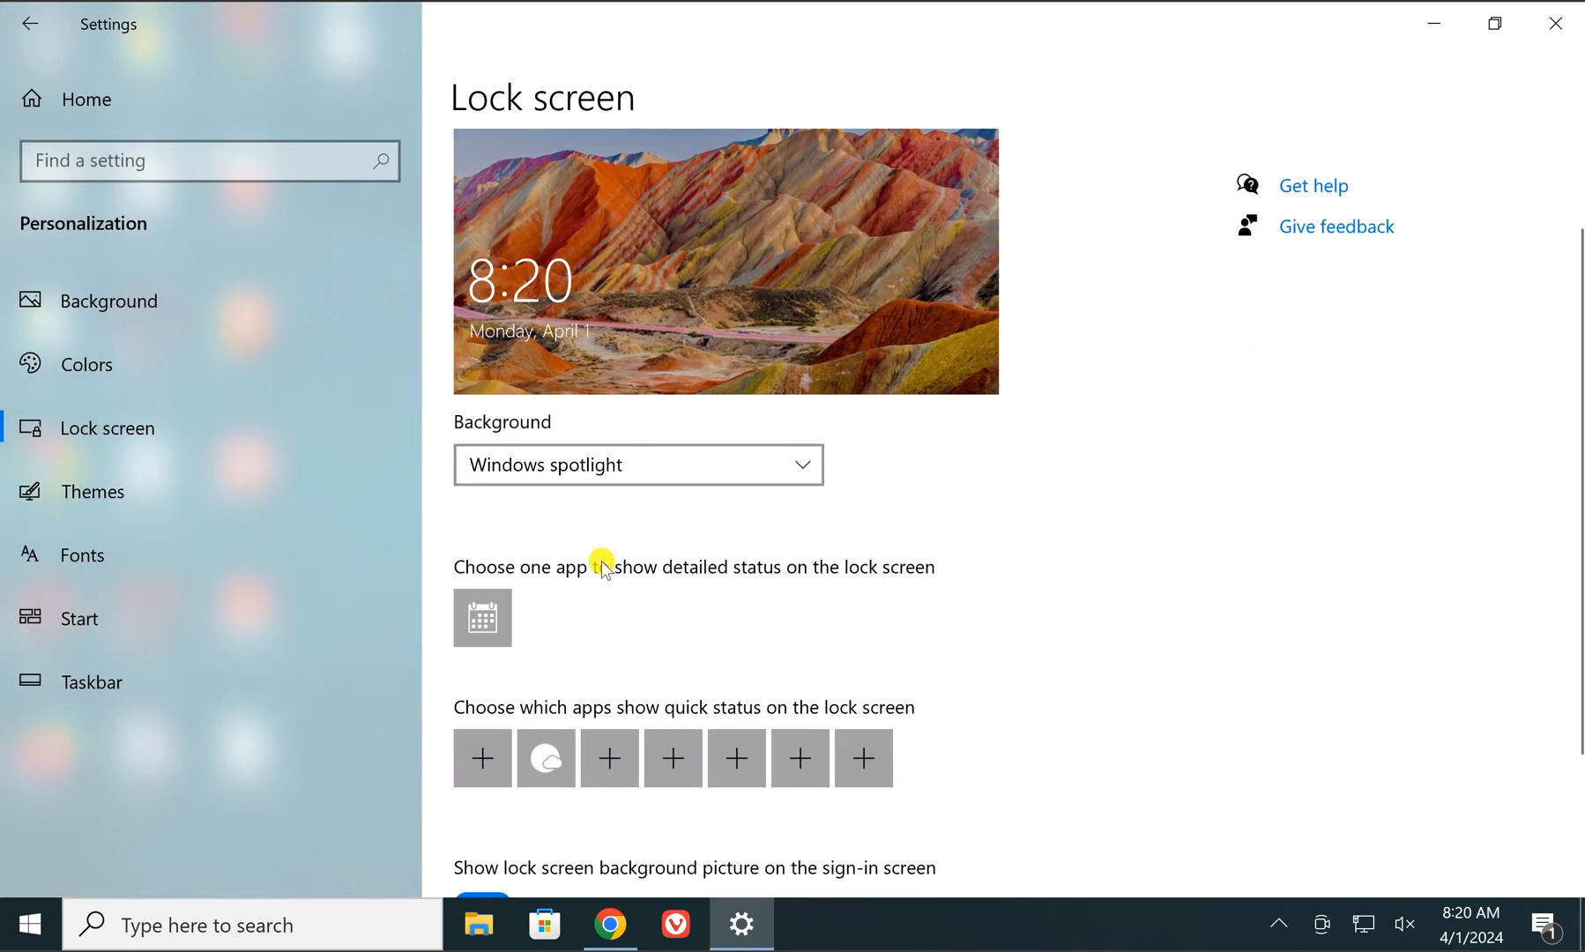
{"action": "scroll", "scroll_direction": "down", "scroll_amount": 3}
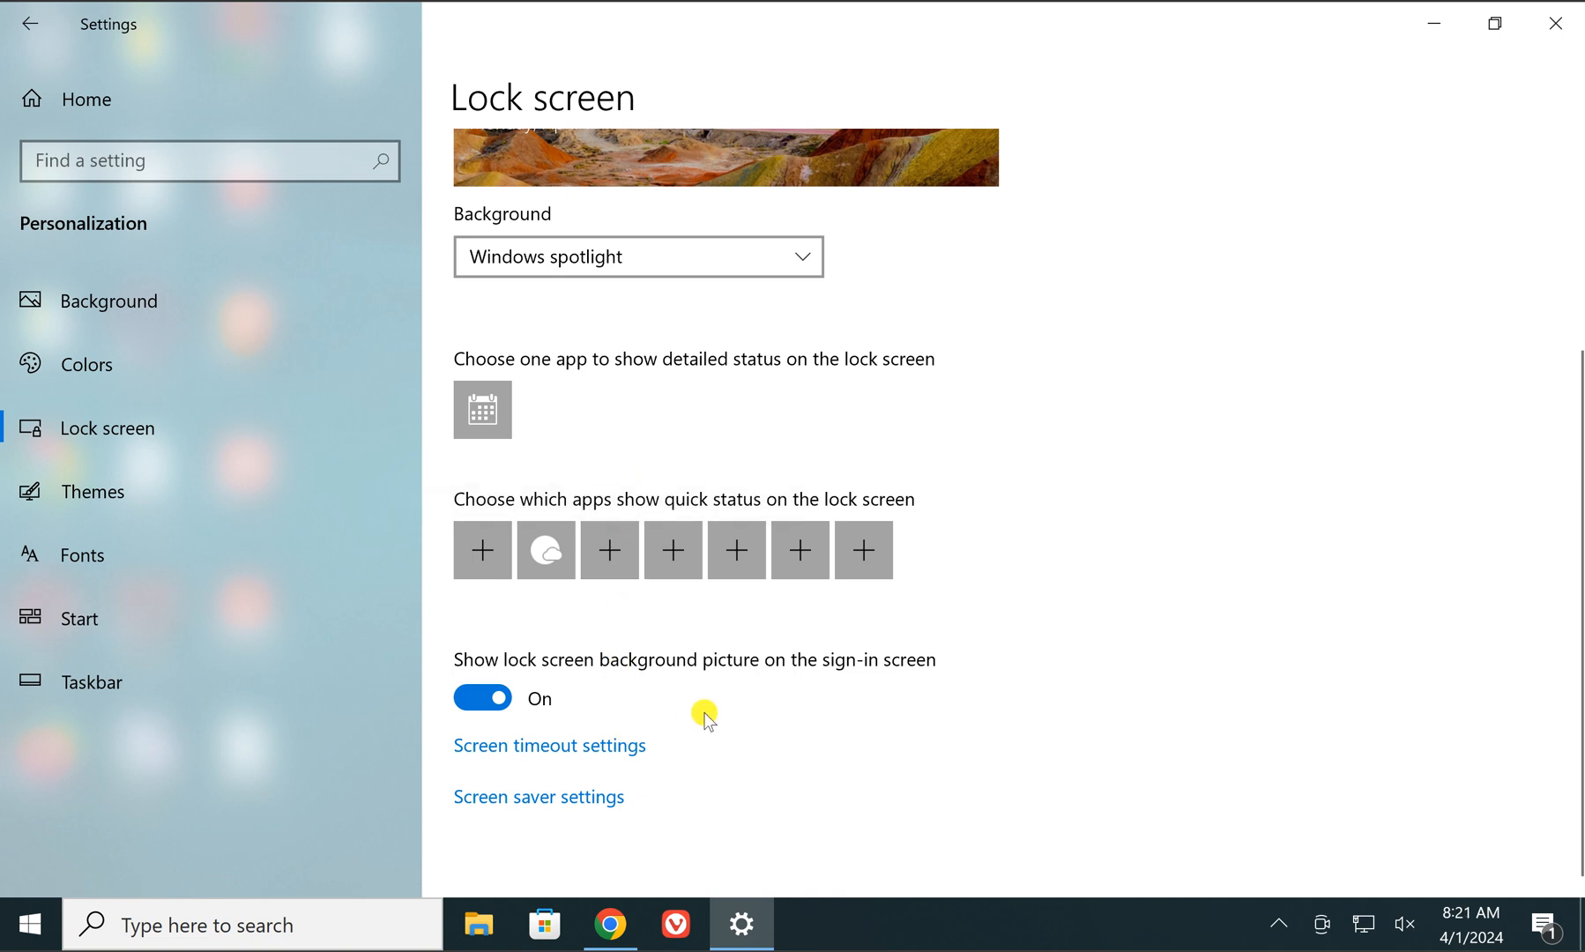
{"action": "mouse_move", "coordinate": [455, 663]}
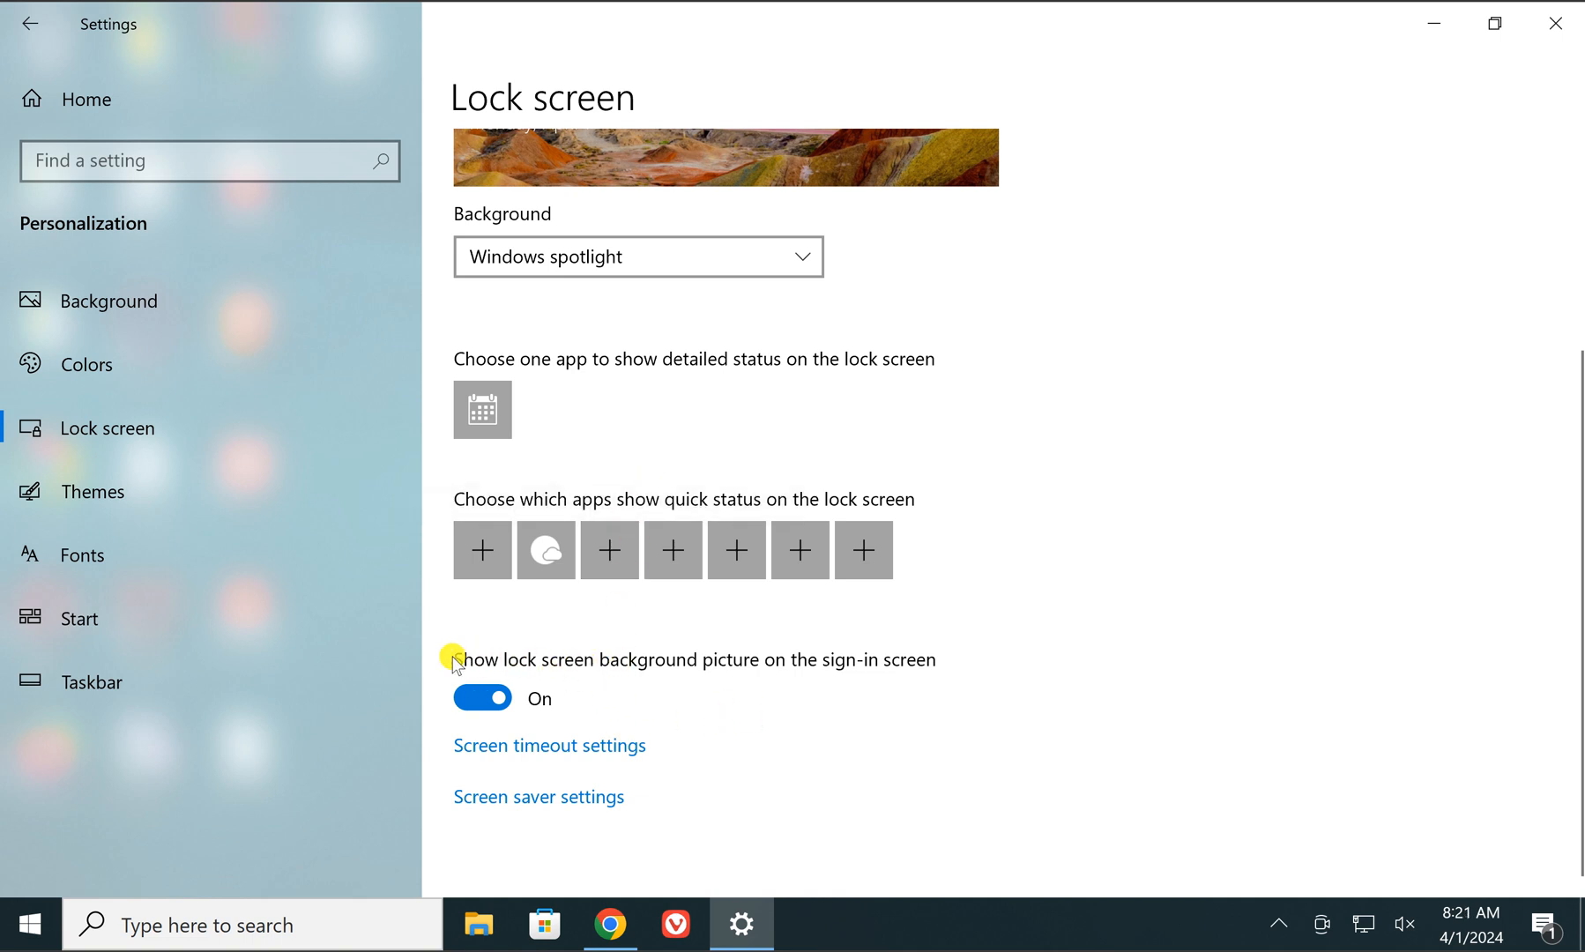
{"action": "mouse_move", "coordinate": [601, 667]}
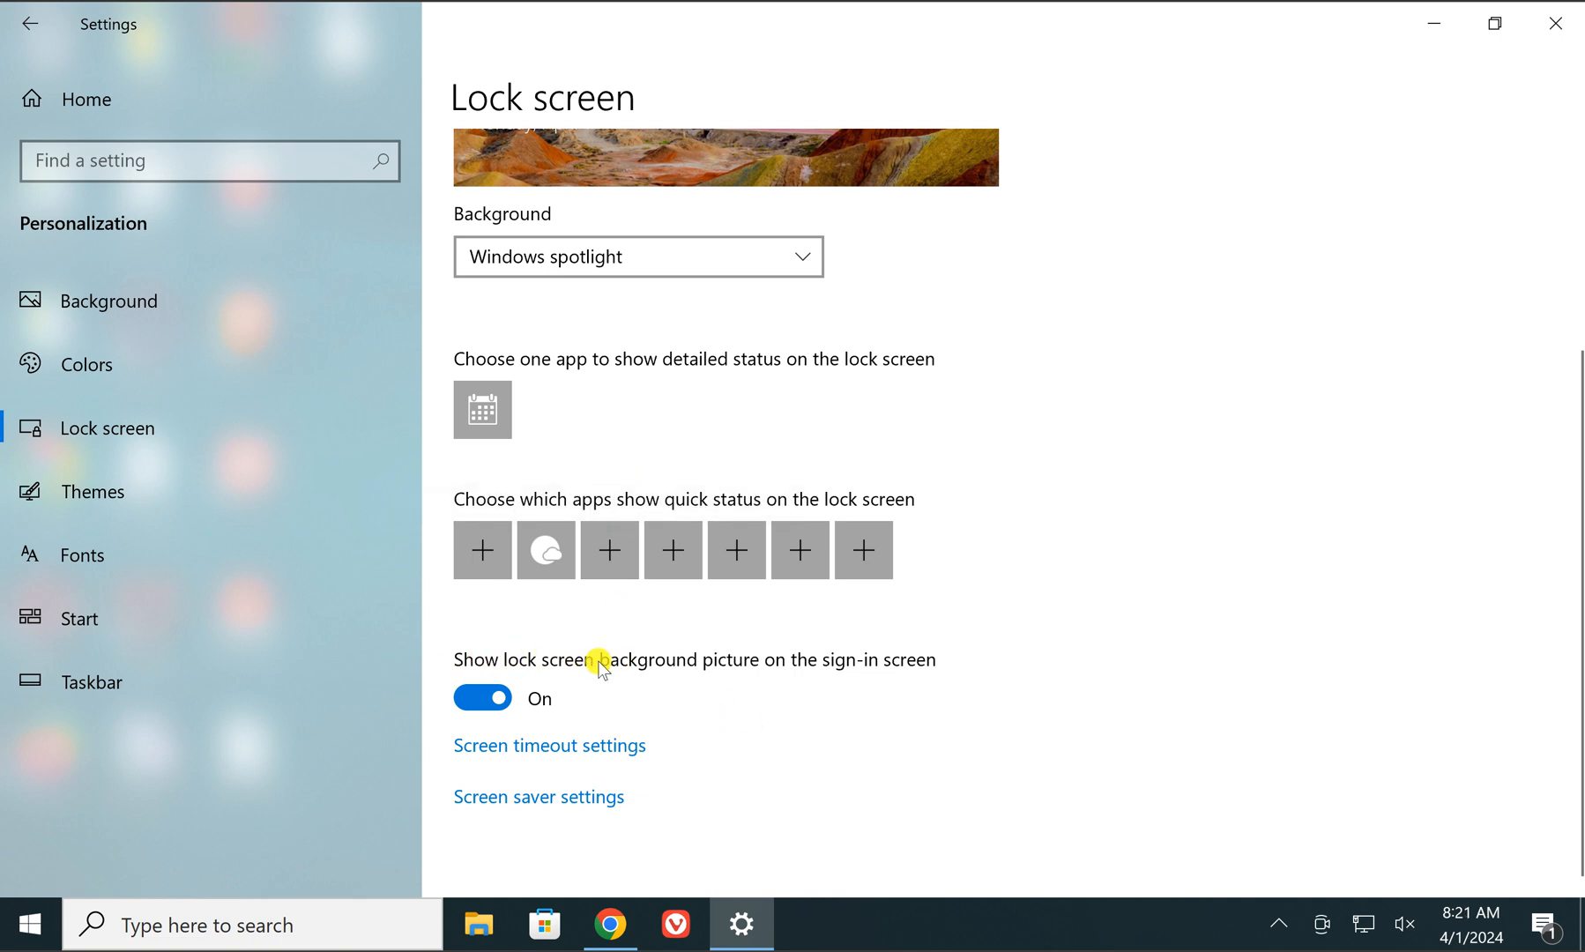
{"action": "mouse_move", "coordinate": [827, 674]}
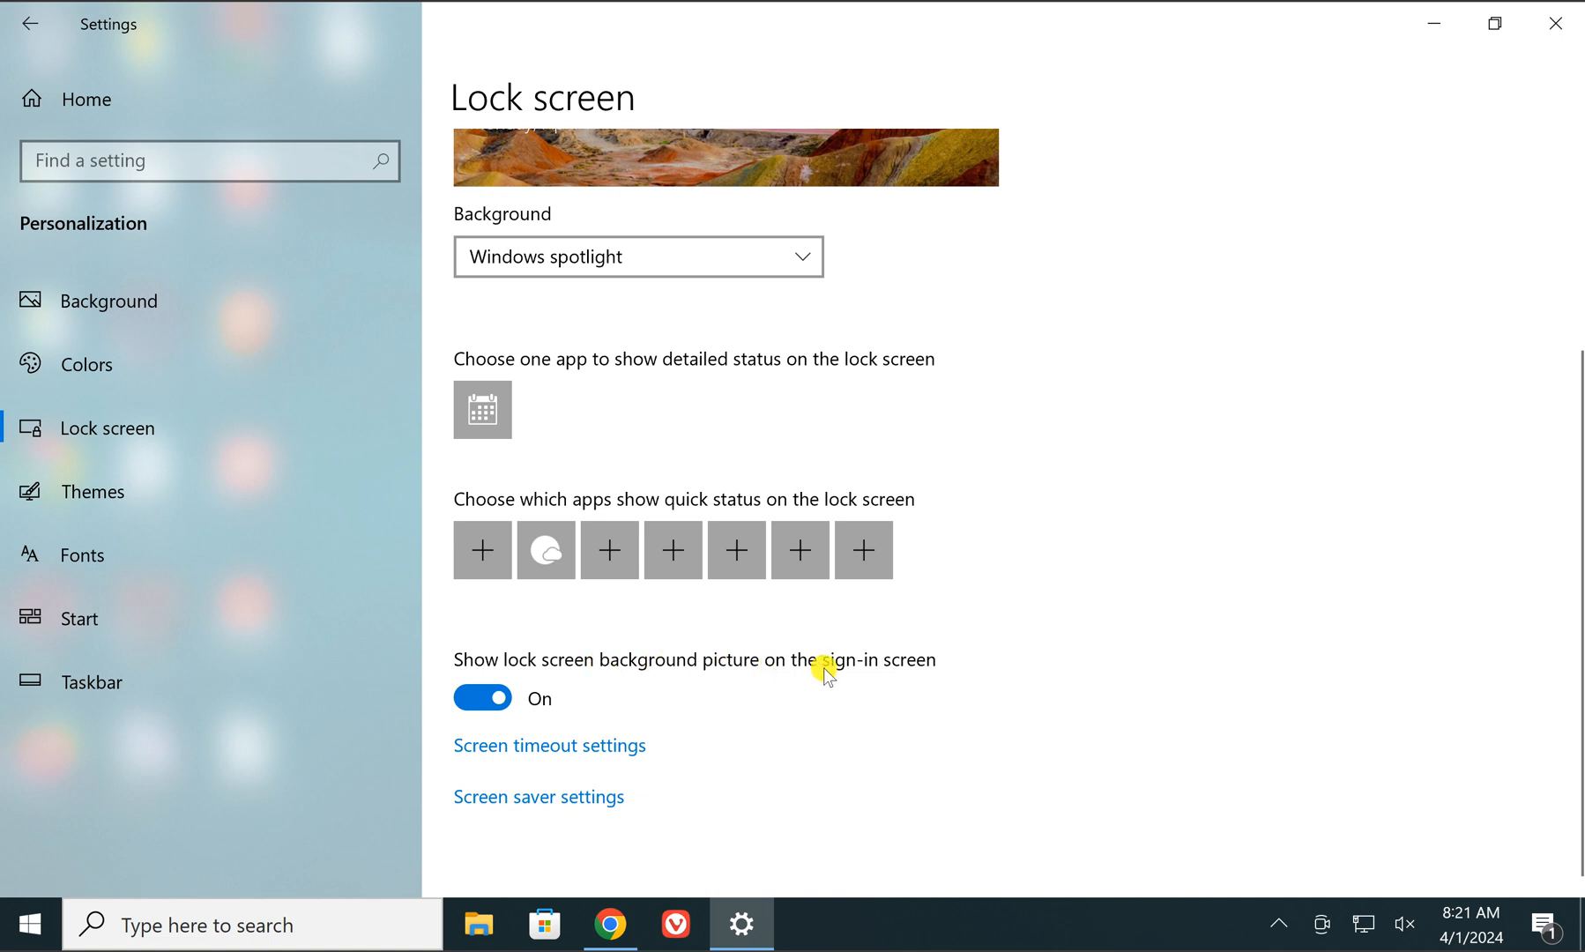
{"action": "mouse_move", "coordinate": [689, 692]}
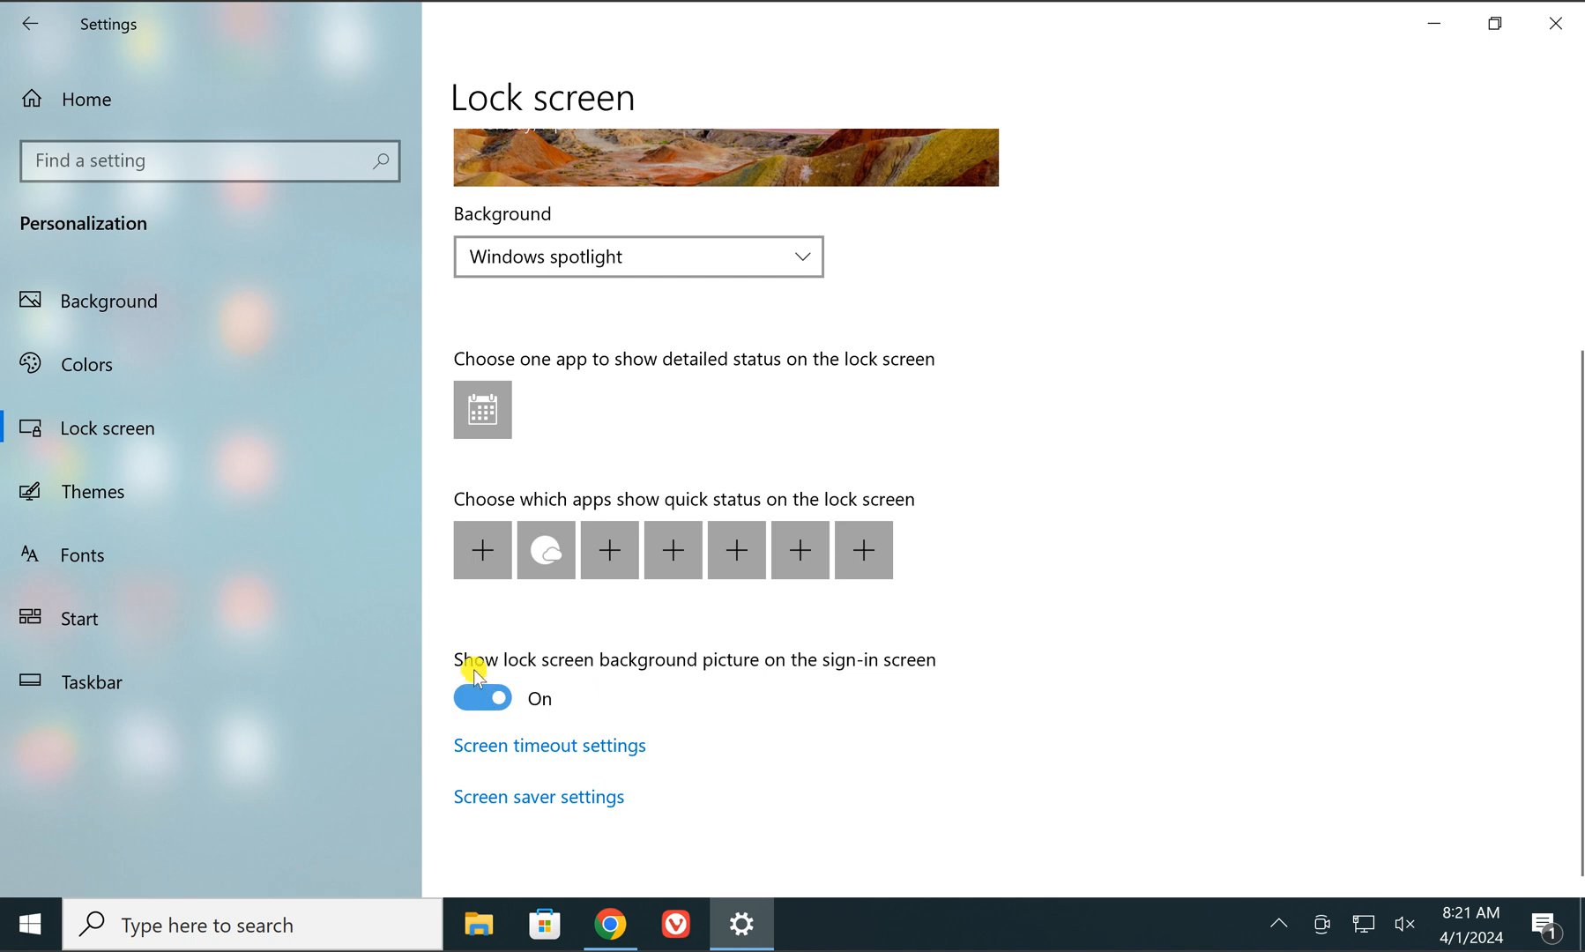
{"action": "left_click", "coordinate": [482, 698]}
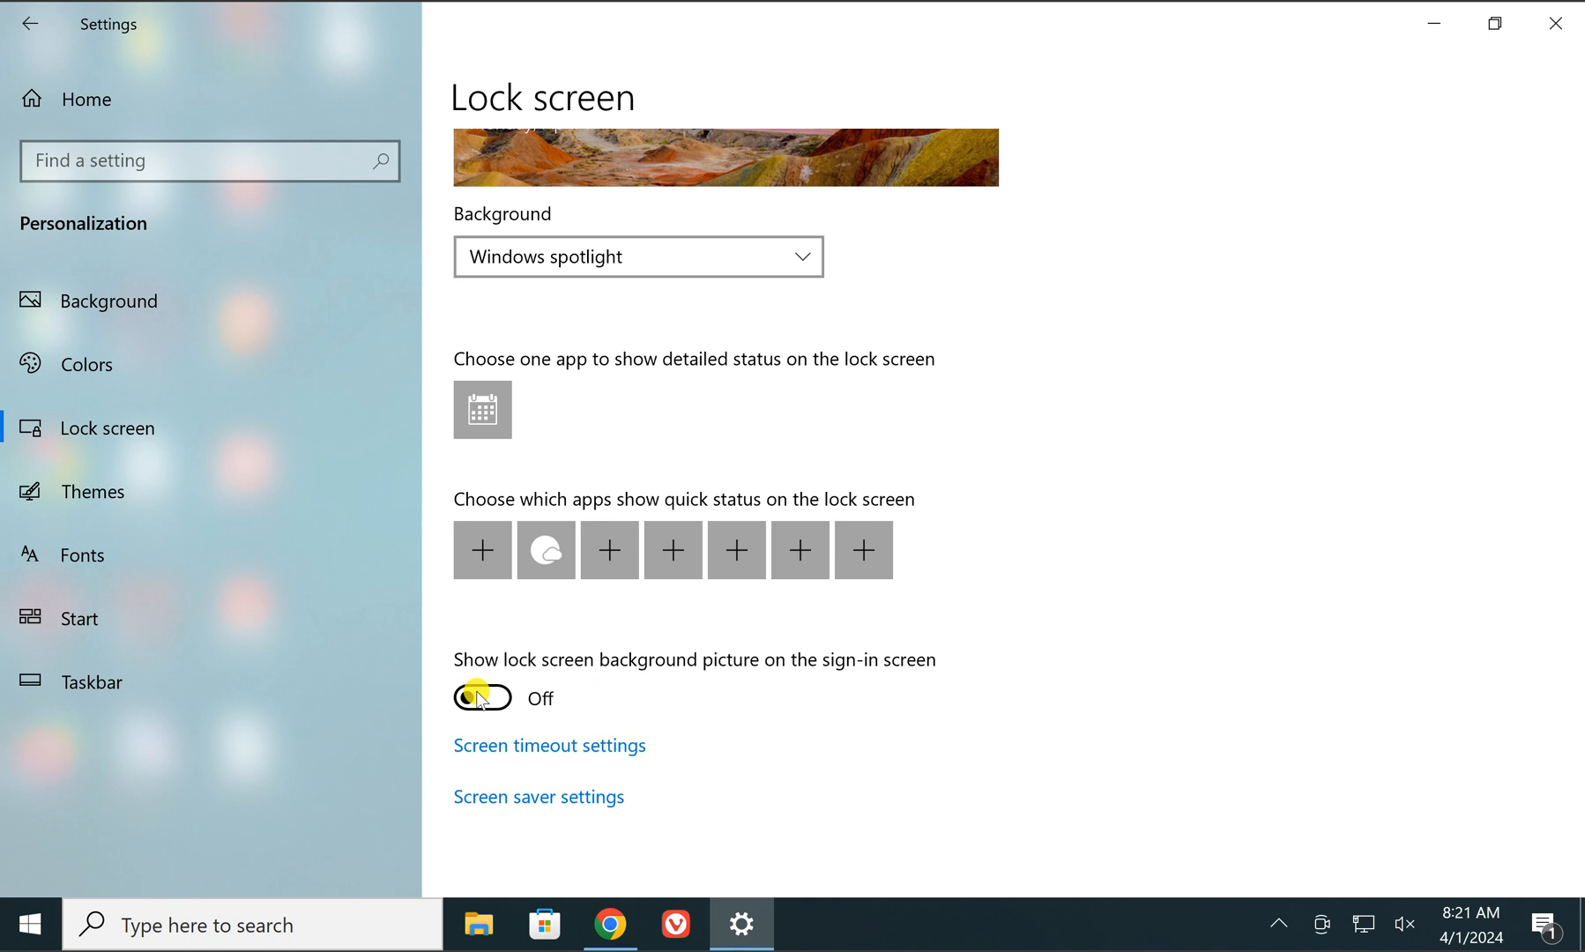
{"action": "left_click", "coordinate": [482, 698]}
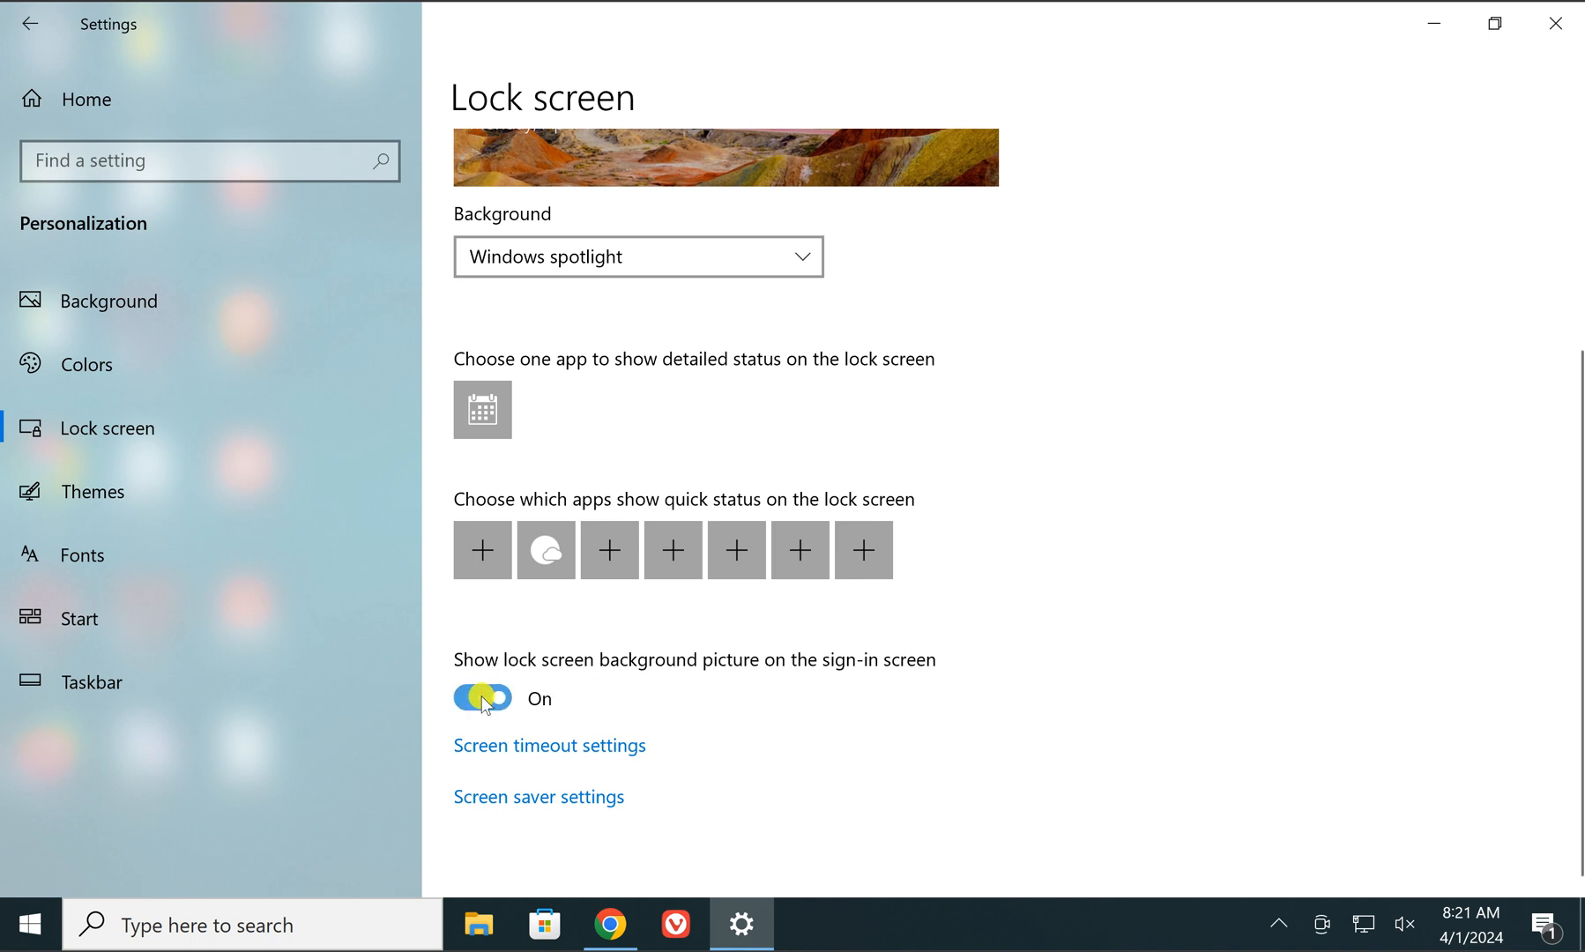